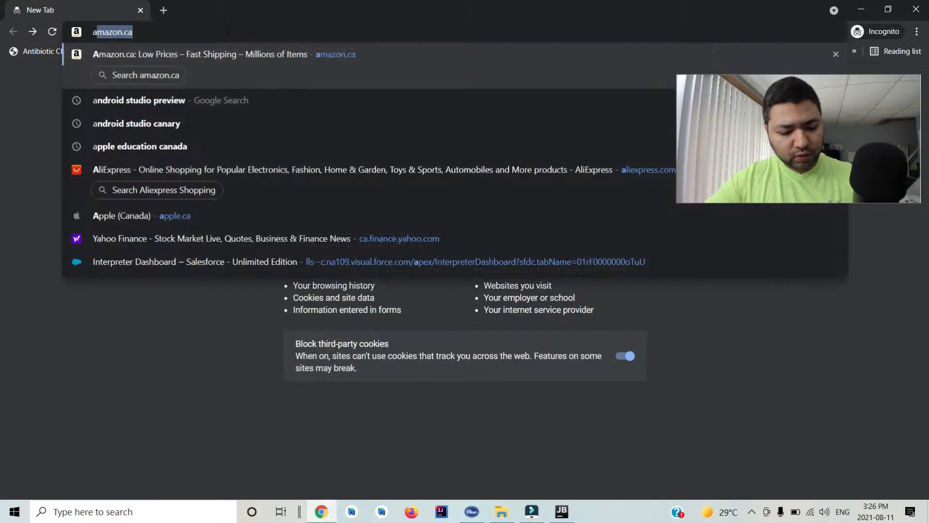
- Search Google for 'android studio preview' and open the Android Studio Preview | Android Developers result
left_click(139, 100)
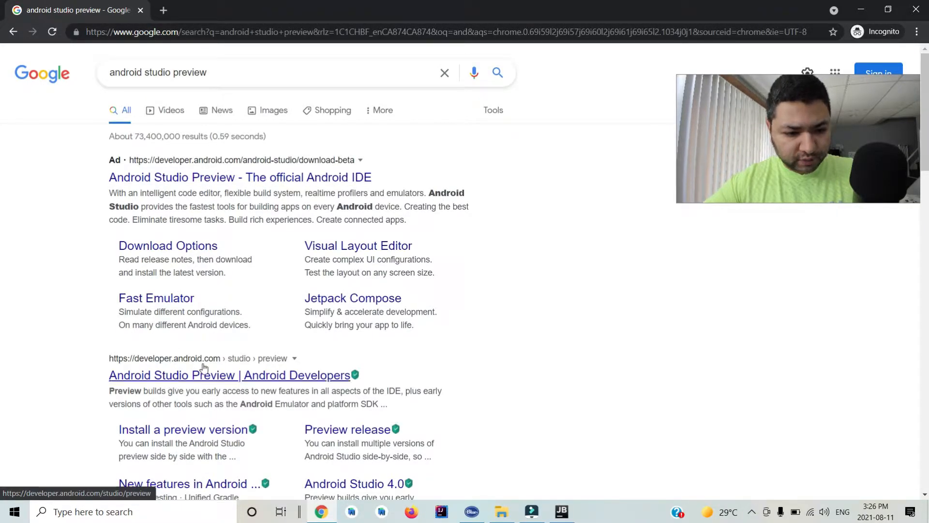
left_click(229, 374)
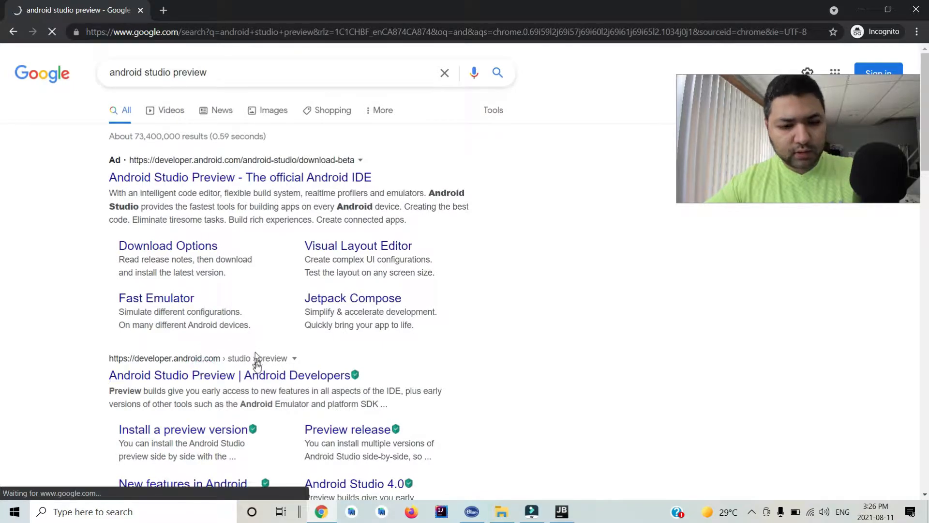
left_click(229, 375)
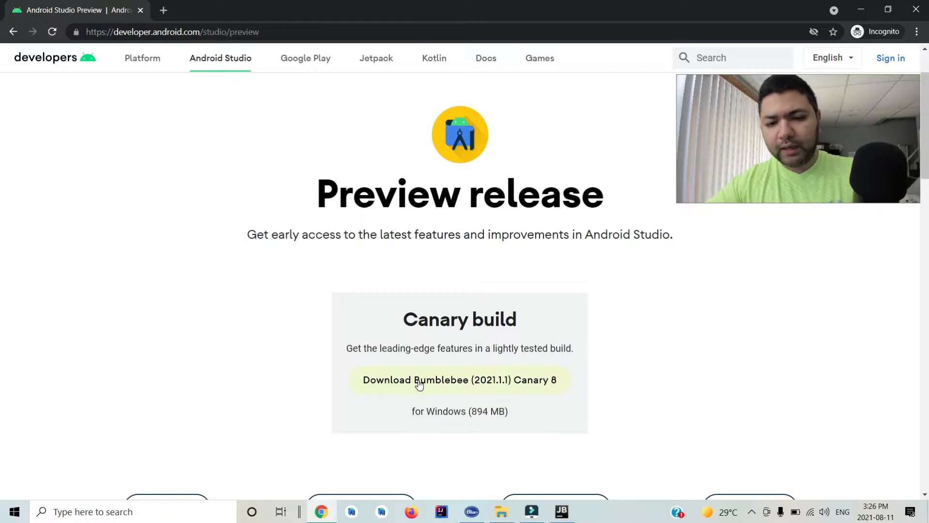
- Download the Bumblebee (2021.1.1) Canary 8 Windows zip after accepting the terms, saving it
left_click(460, 381)
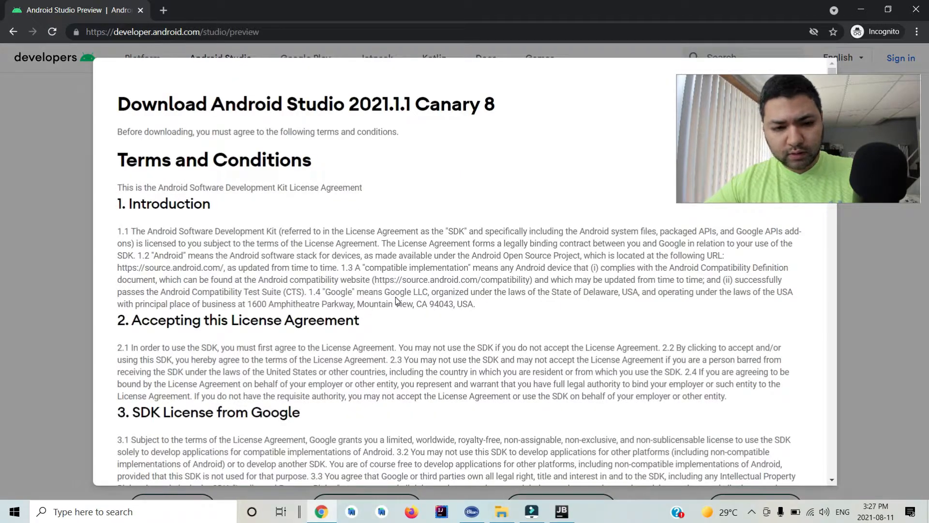
scroll("down", 3)
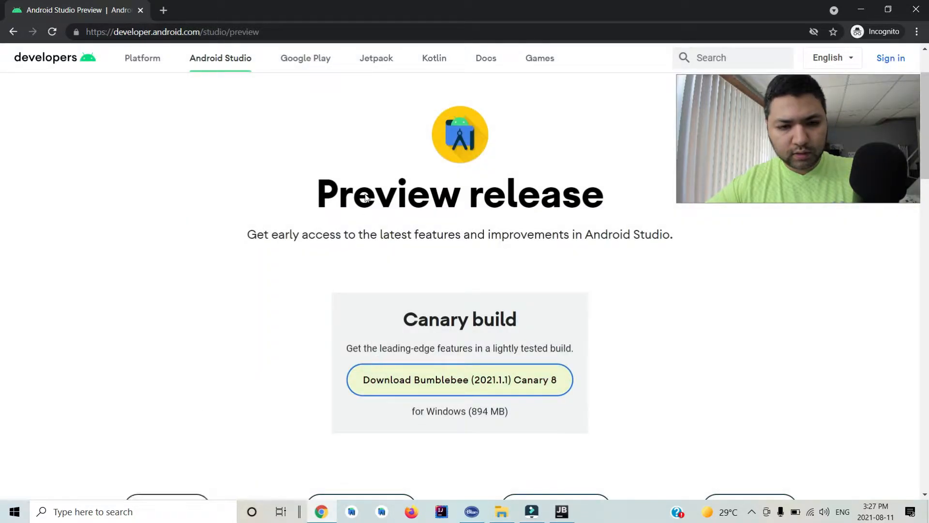
left_click(459, 380)
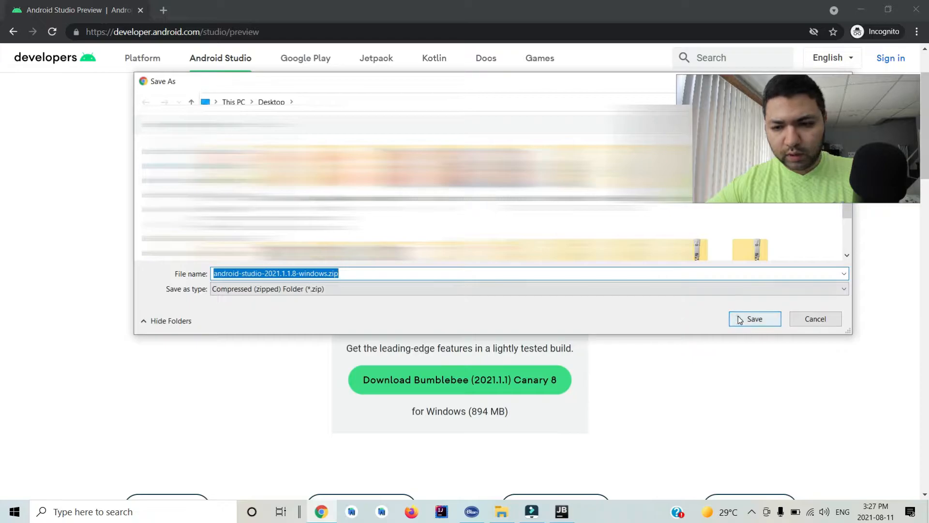
left_click(754, 319)
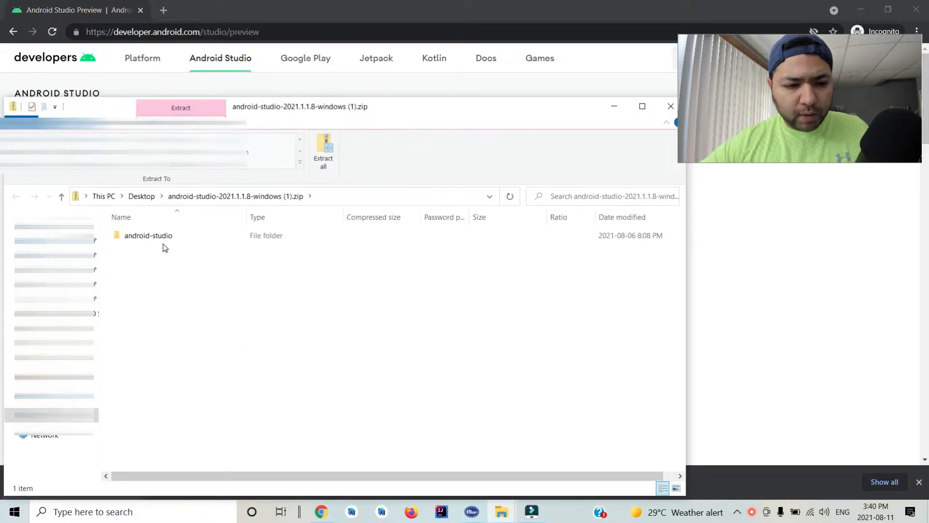
- Extract all the zip to C:\Program Files\Android\Android Studio Canary as destination
left_click(149, 236)
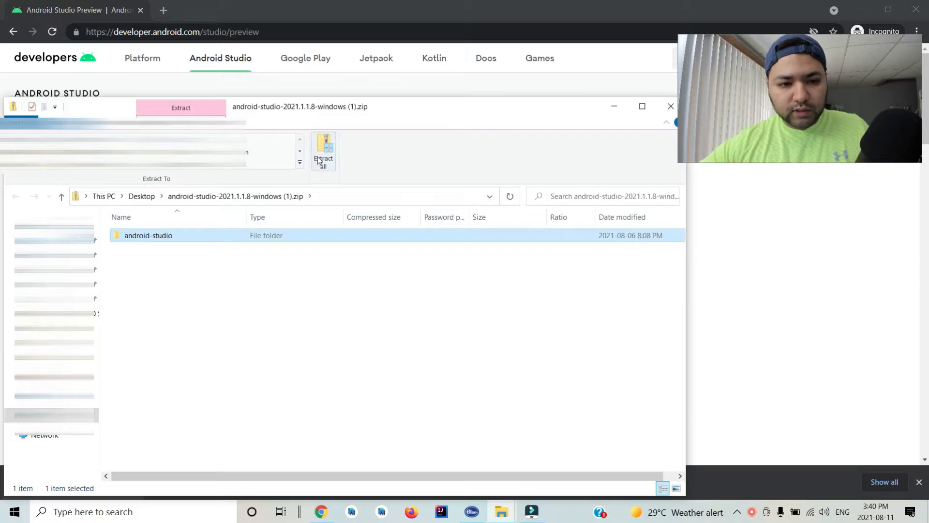
left_click(323, 151)
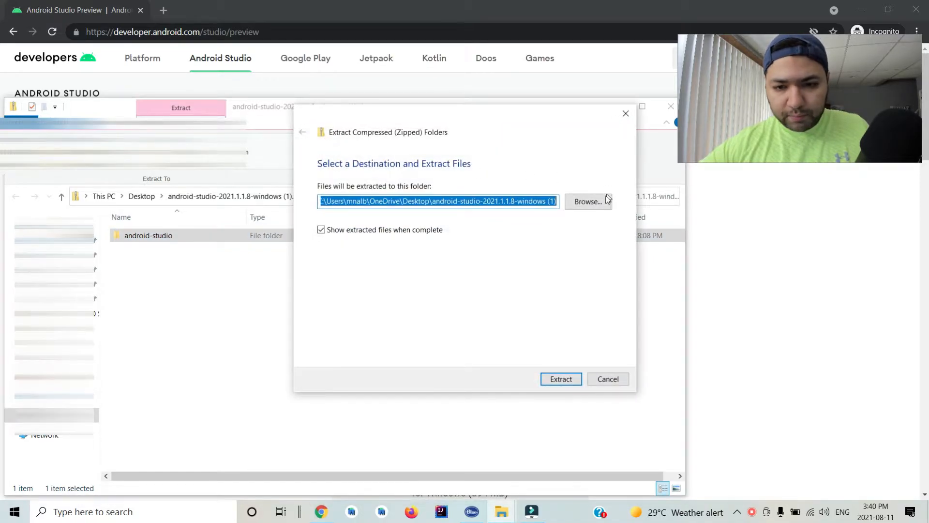
left_click(587, 201)
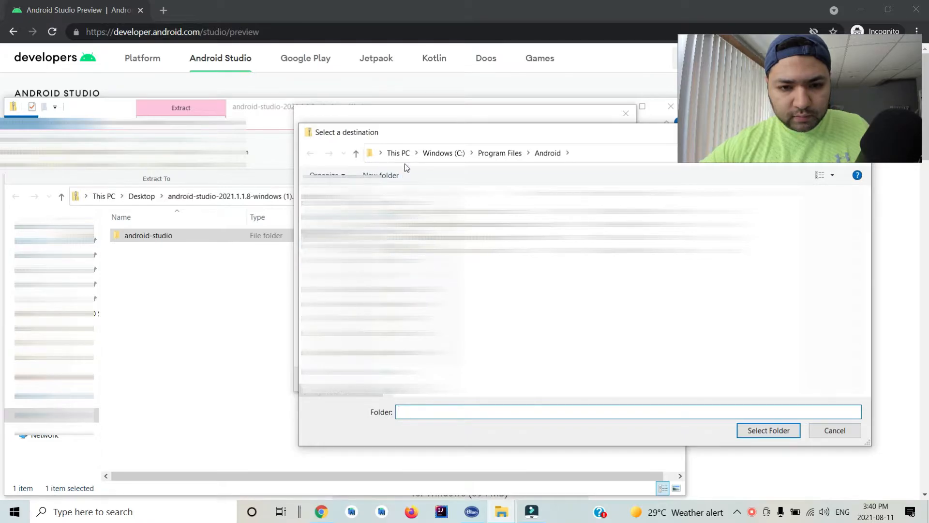
left_click(398, 153)
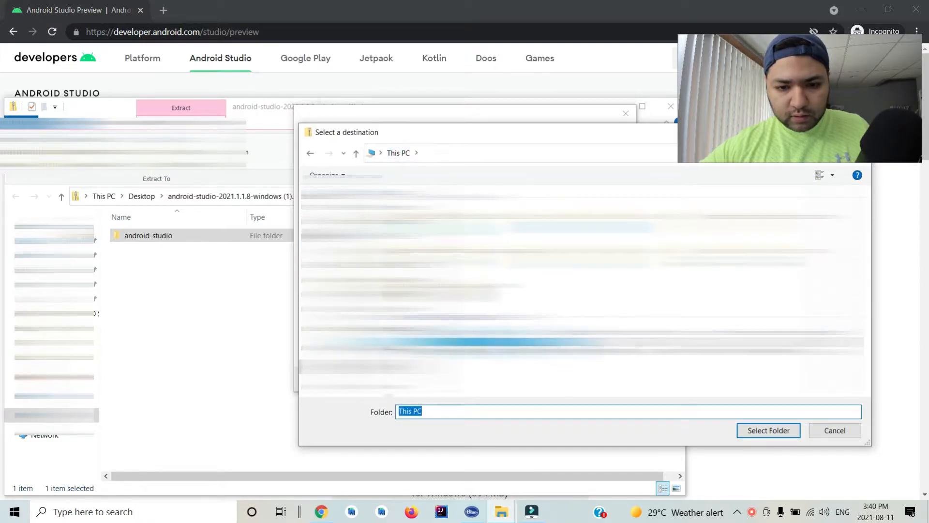
left_click(440, 237)
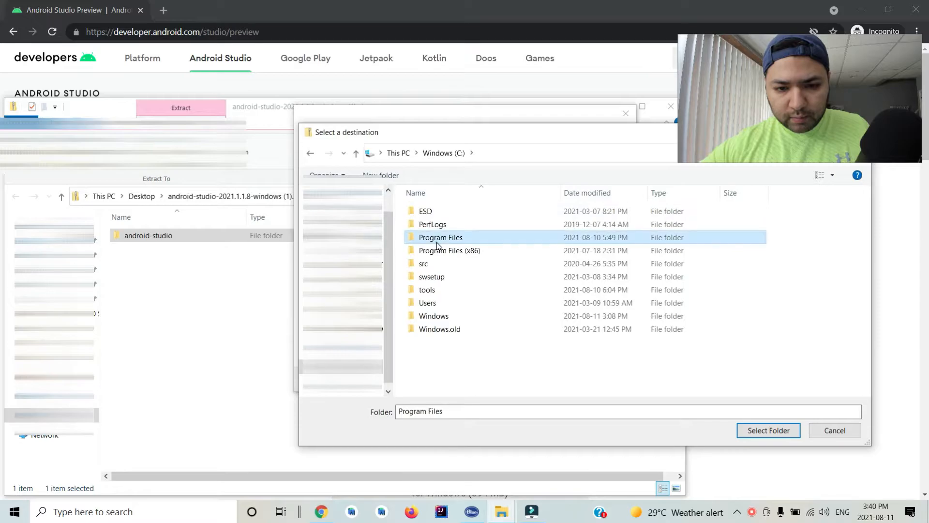
double_click(441, 237)
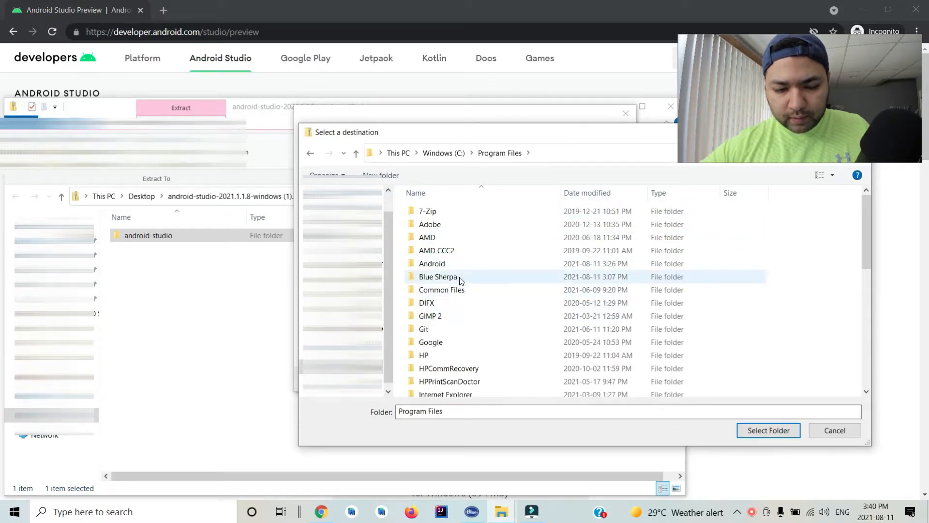
mouse_move(452, 263)
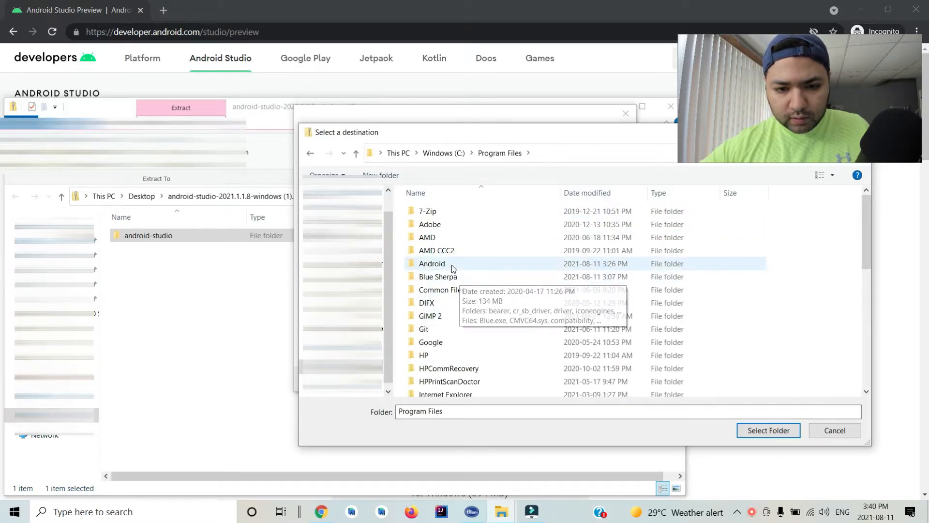
double_click(431, 263)
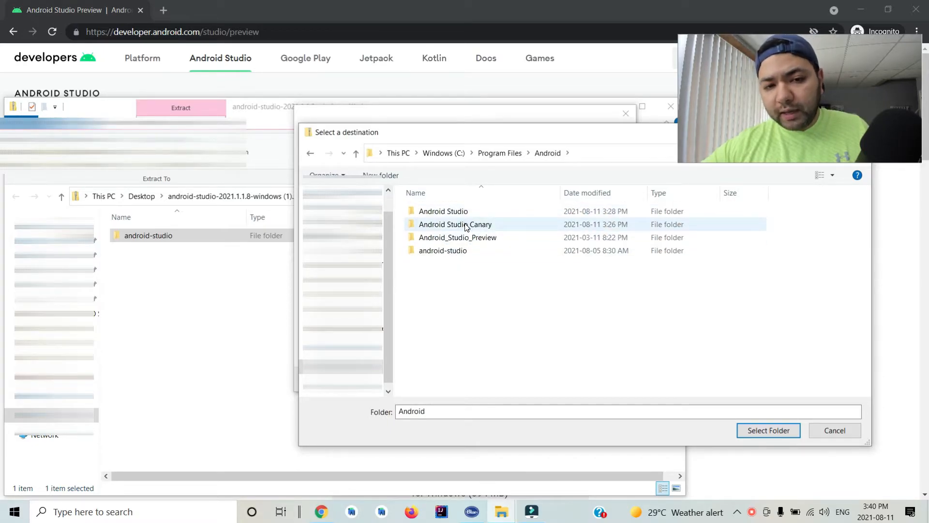
double_click(455, 224)
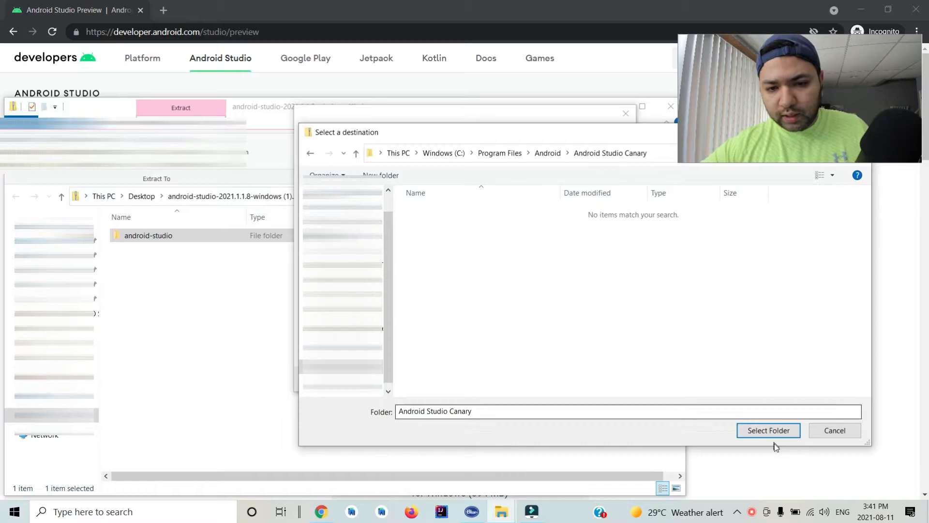
left_click(769, 431)
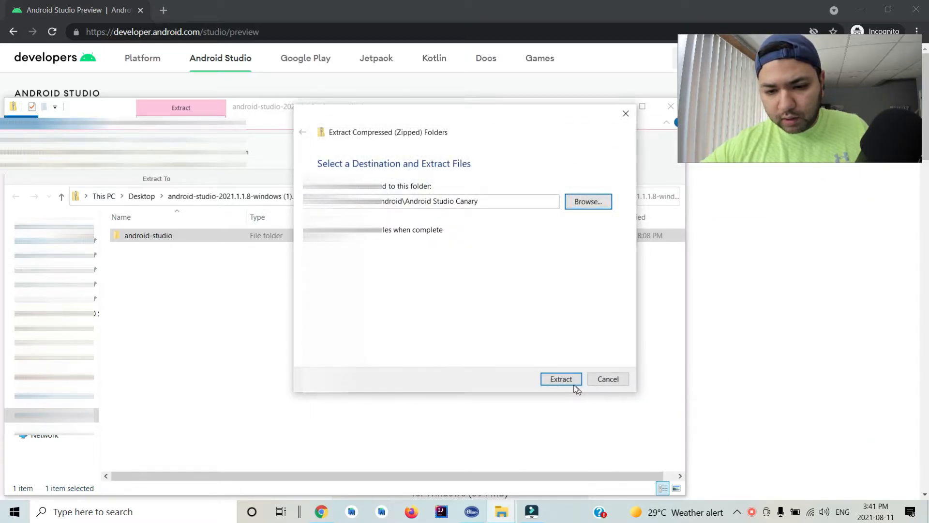
- Extract the files with administrator permission and open the extracted android-studio folder
left_click(560, 378)
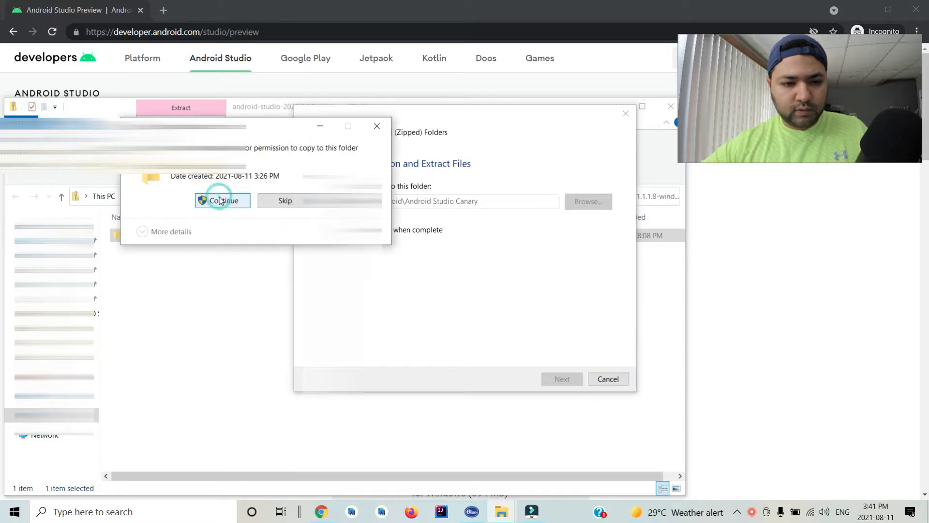
left_click(222, 200)
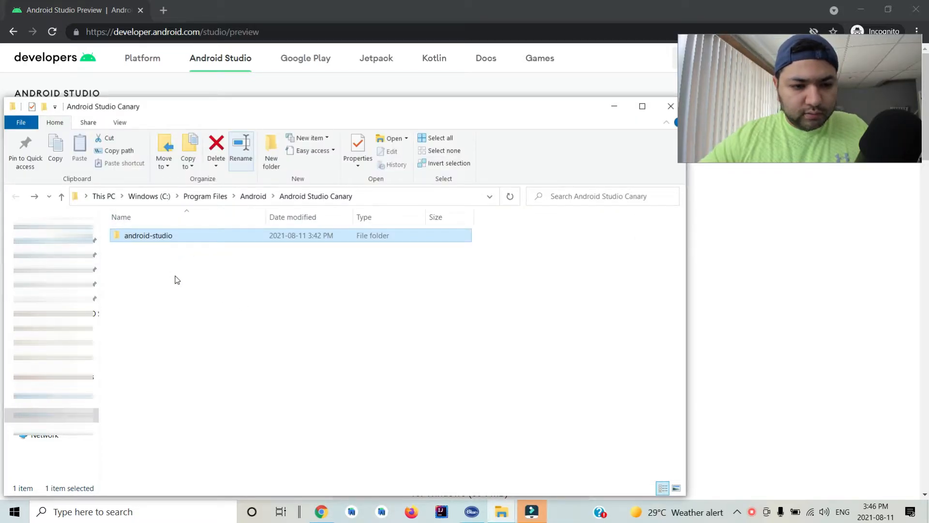
double_click(148, 236)
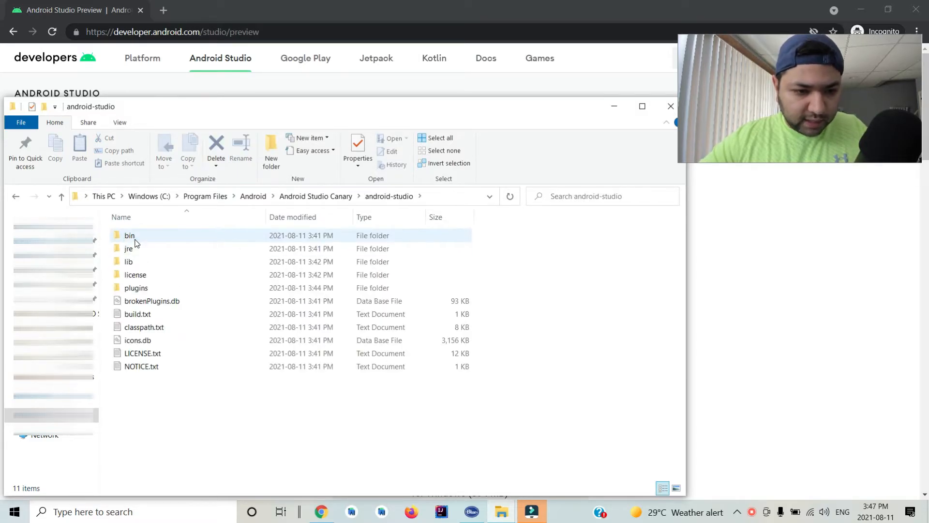
- Open the bin folder and launch the 64-bit studio64.exe launcher
double_click(129, 235)
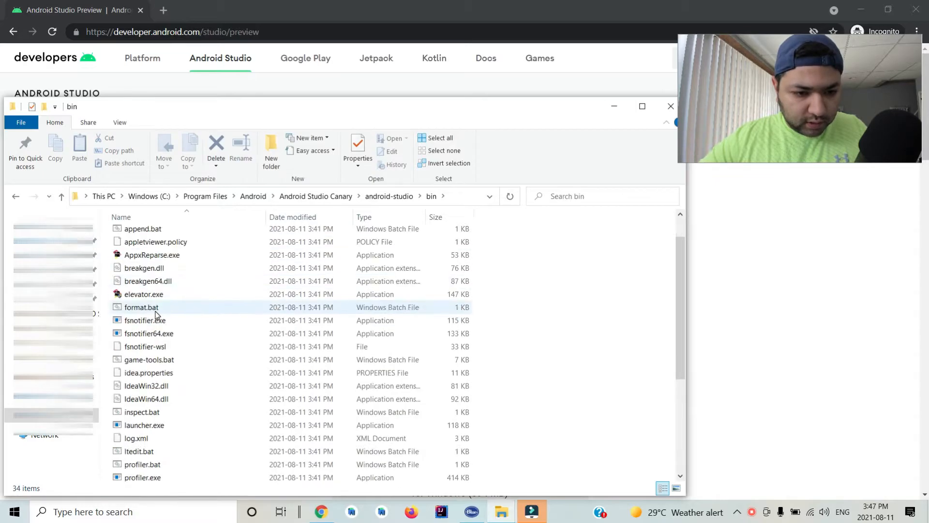
scroll("down", 3)
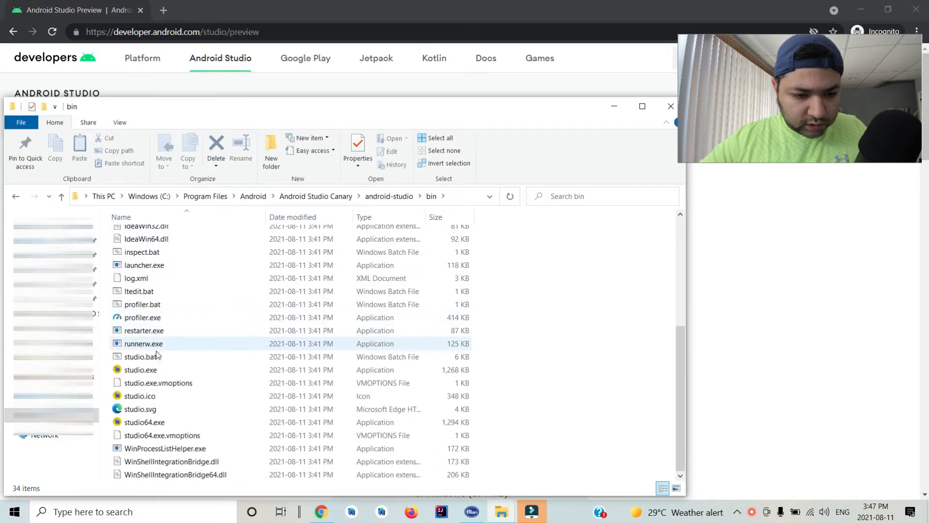
mouse_move(157, 369)
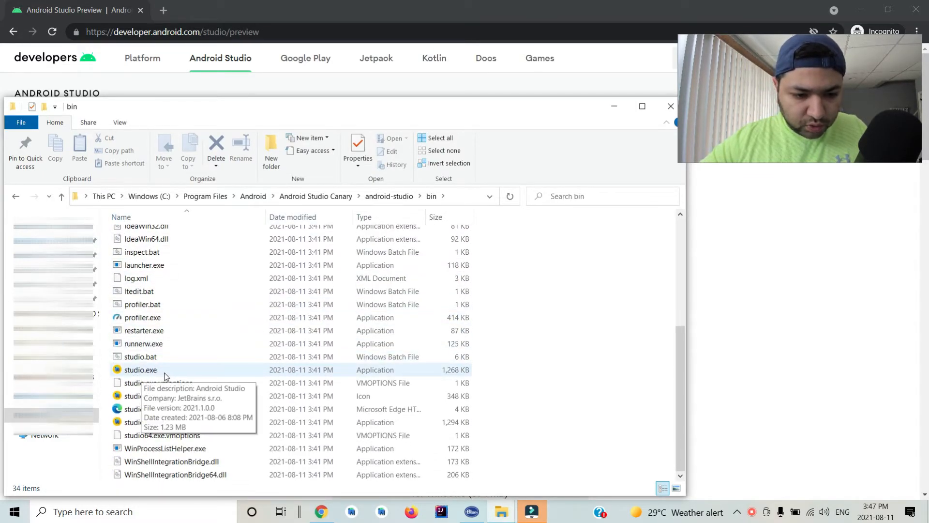
mouse_move(144, 423)
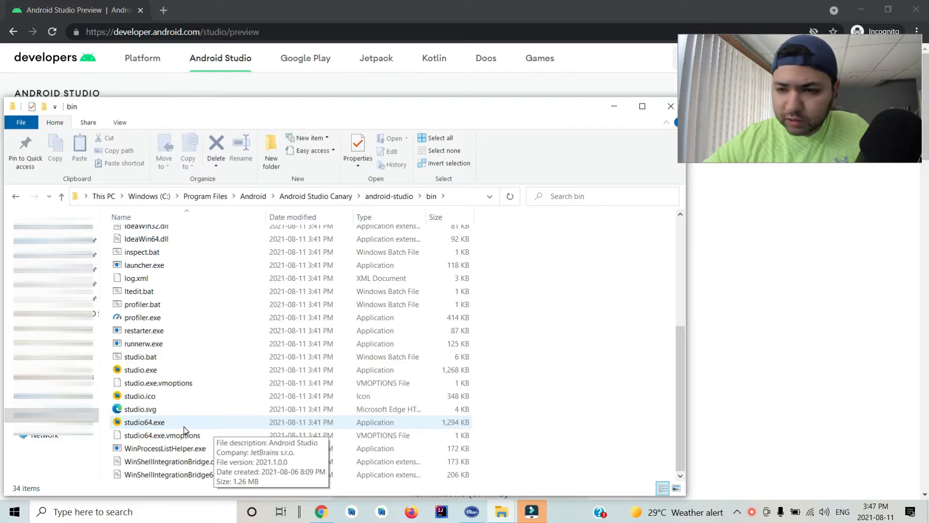
left_click(145, 423)
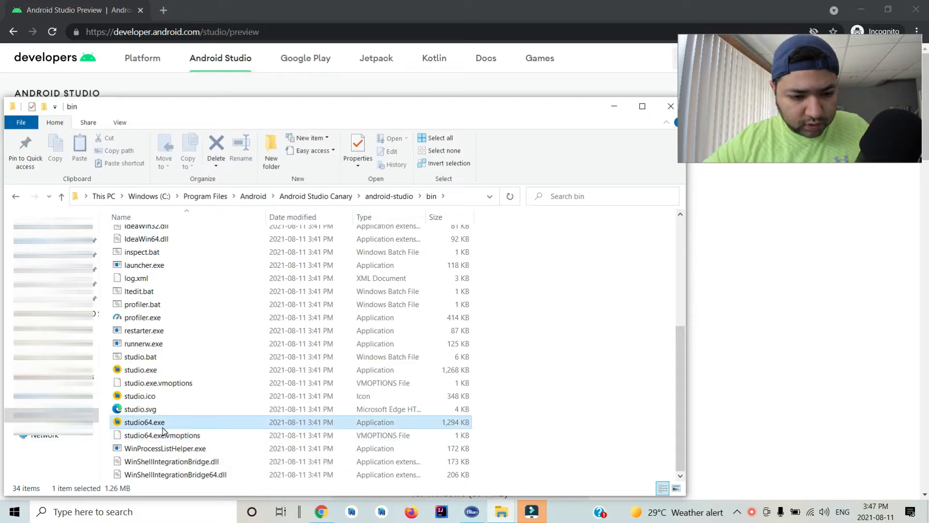
double_click(144, 422)
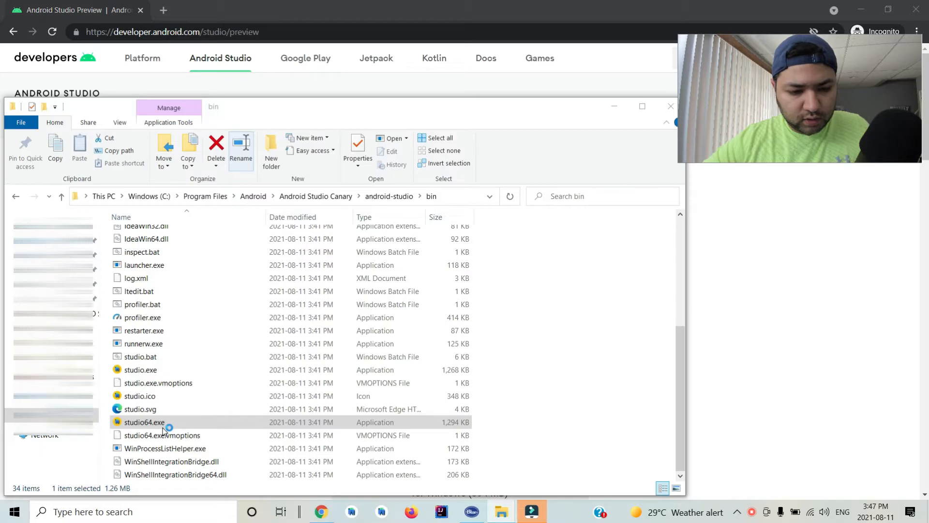
left_click(143, 422)
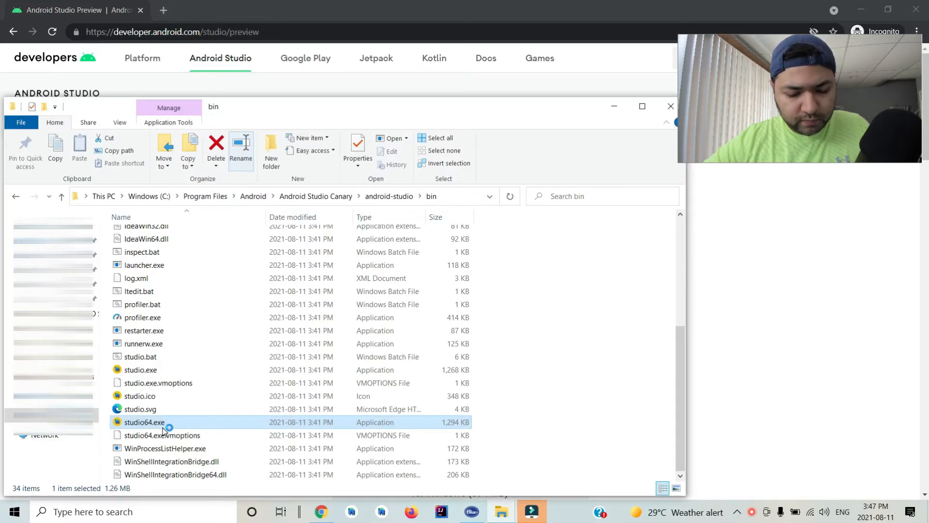
- Launch Android Studio Bumblebee 2021.1.1 from studio64.exe, then right-click studio64.exe
double_click(145, 422)
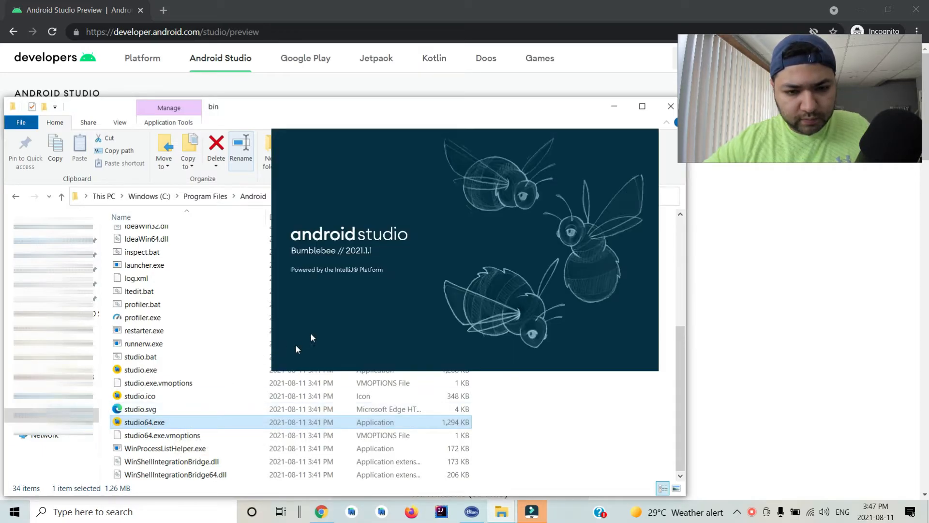
mouse_move(370, 297)
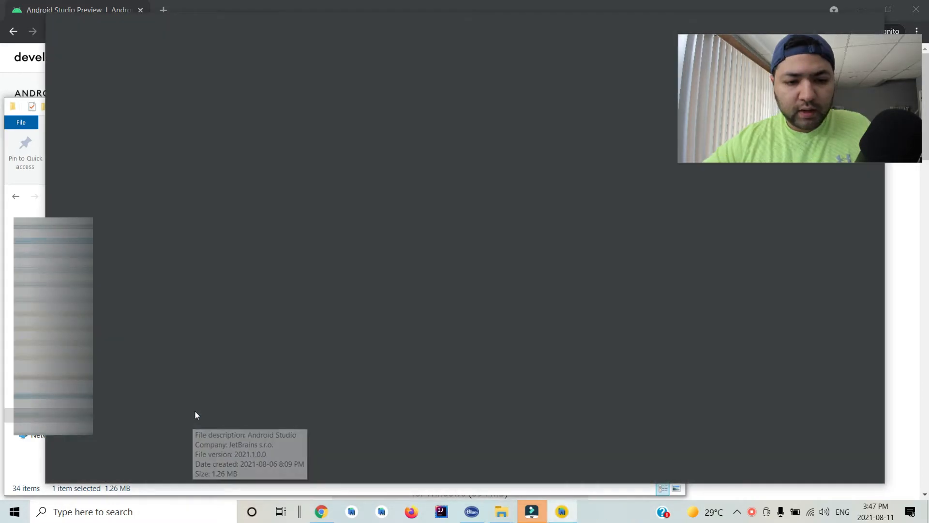
left_click(531, 511)
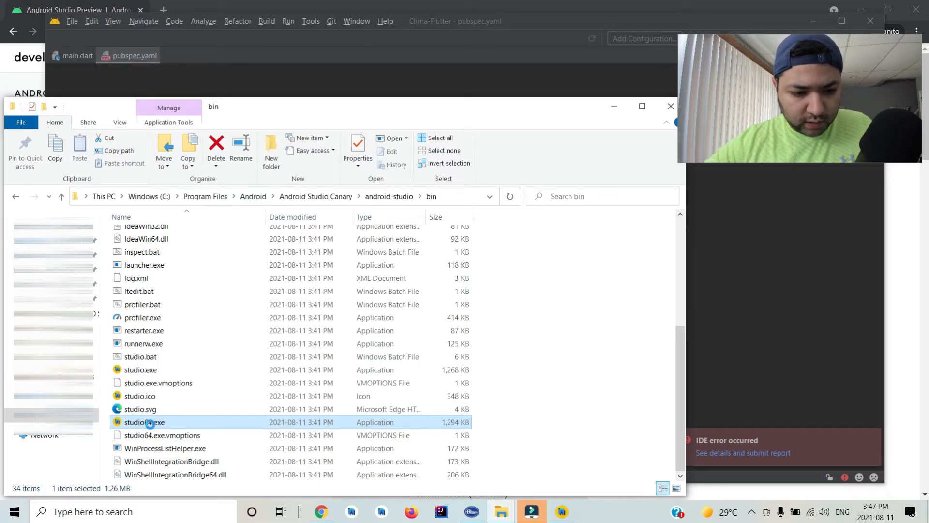
right_click(145, 422)
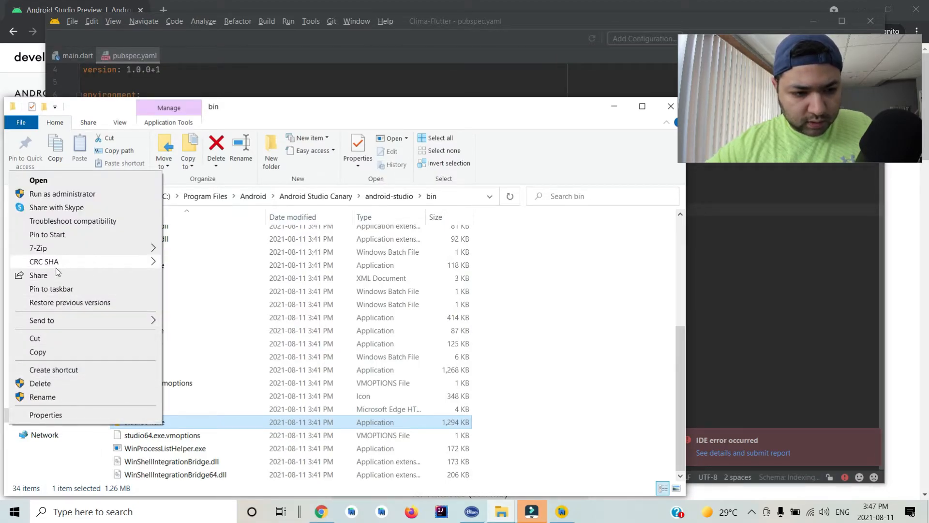